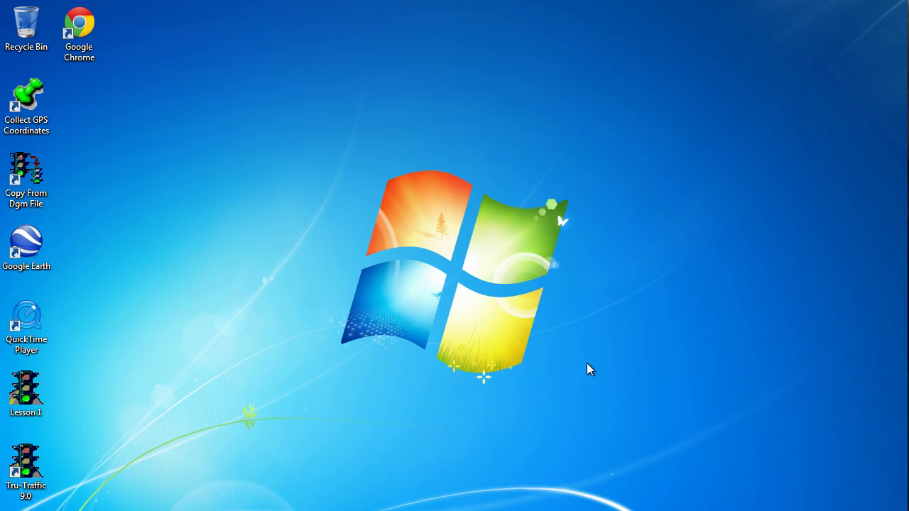
mouse_move(551, 376)
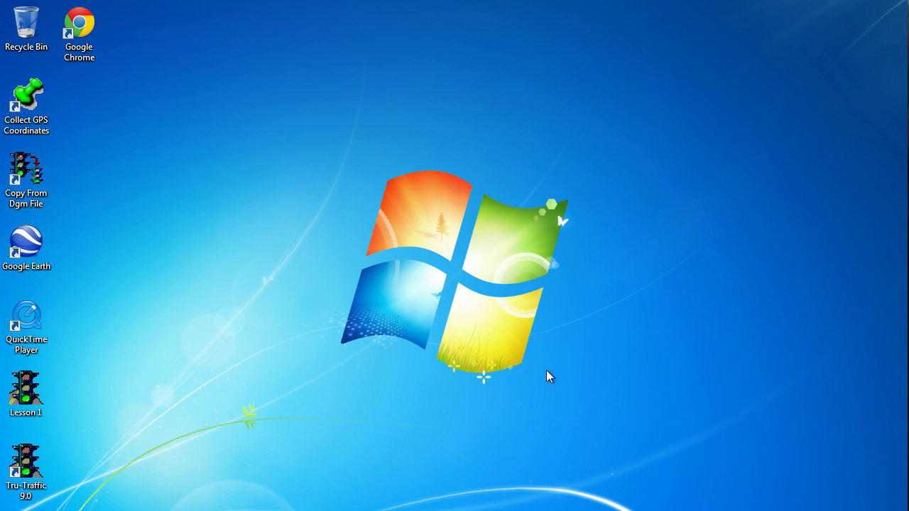
Step: Launch the Lesson 1 traffic model from its desktop shortcut
click(26, 389)
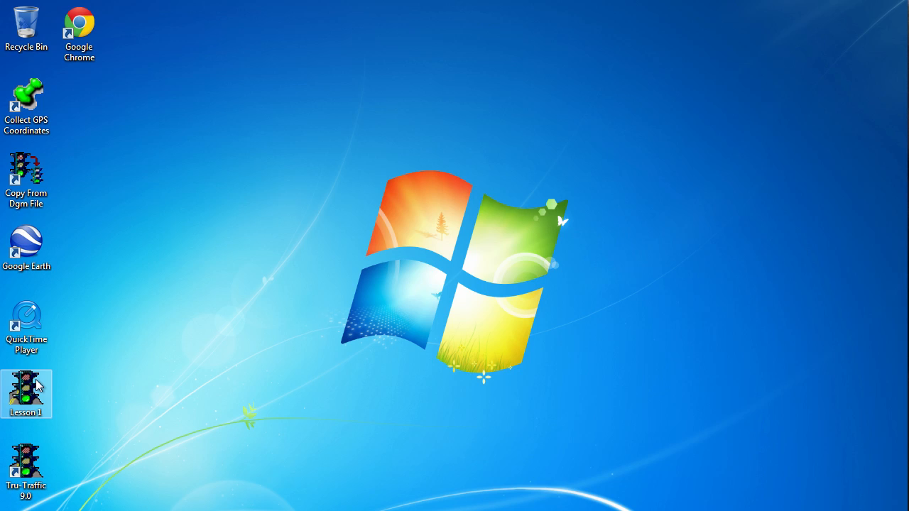
double_click(25, 395)
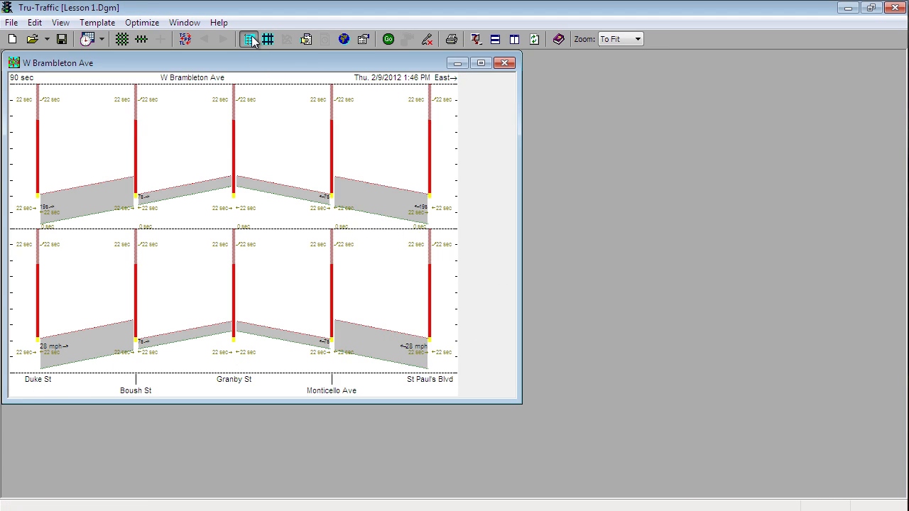
Step: Show the Arterial Outline window listing W Brambleton Ave's five intersections
click(249, 40)
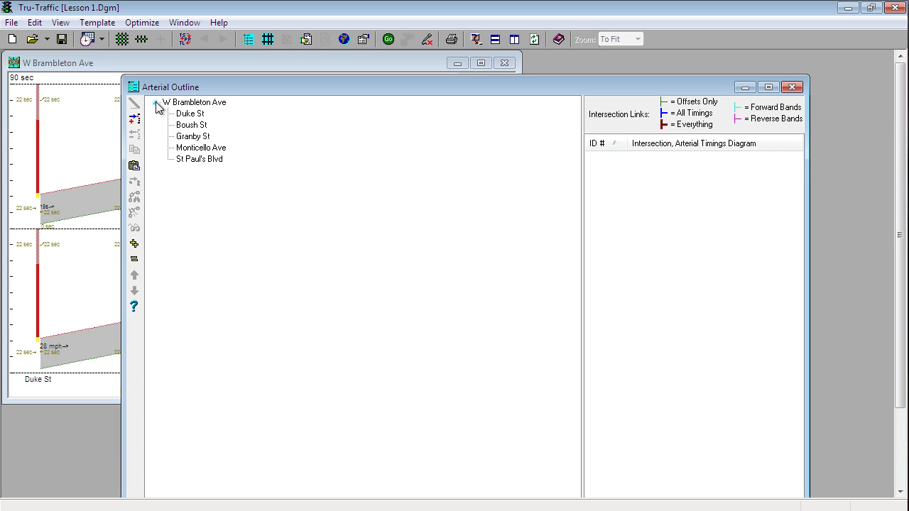
Step: Collapse W Brambleton Ave's intersections and dismiss the New Artery prompt
click(155, 102)
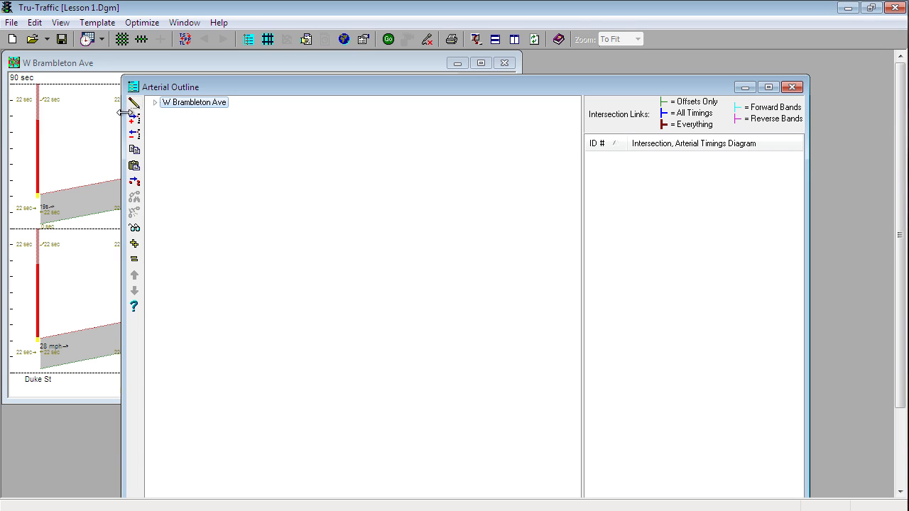
click(134, 119)
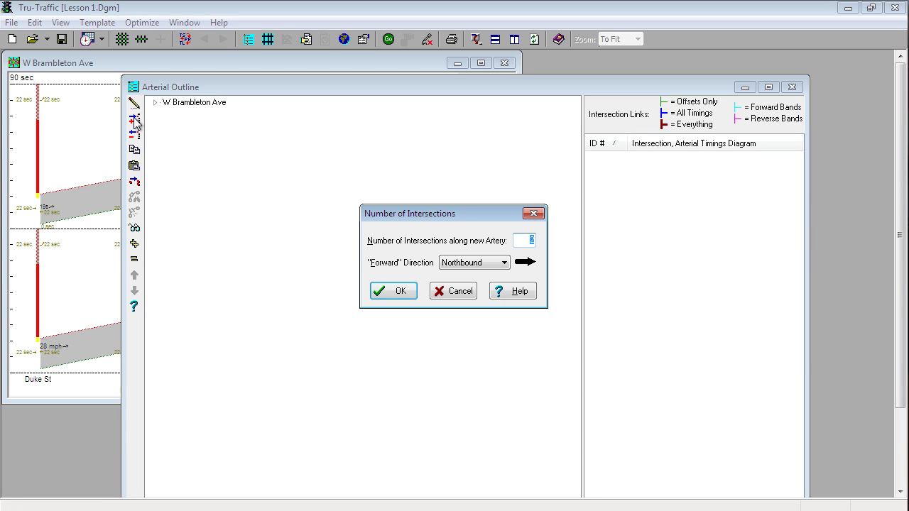
mouse_move(531, 273)
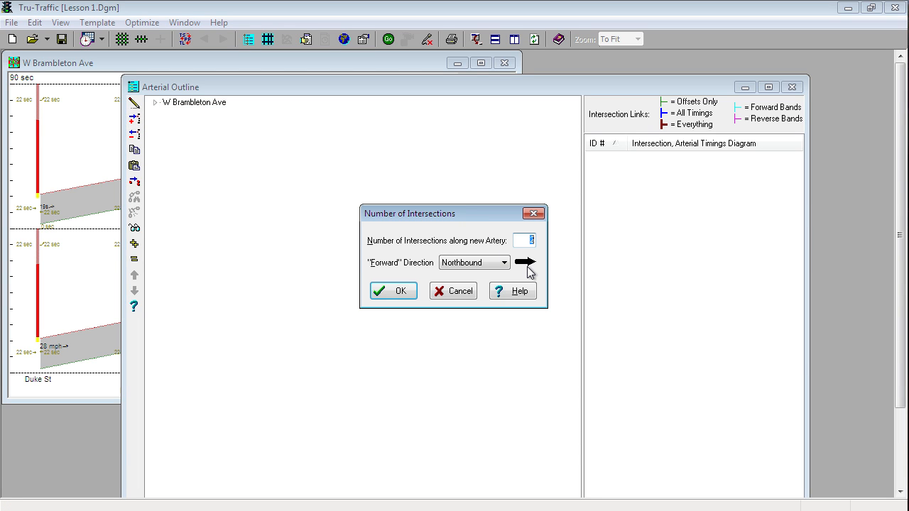
click(392, 290)
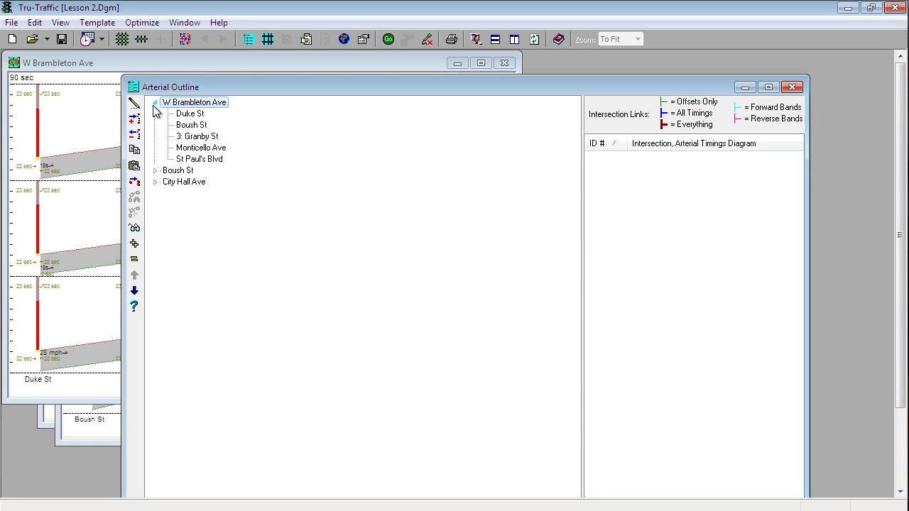
Step: Expand the Boush St and City Hall Ave arteries, then close the Arterial Outline
click(156, 170)
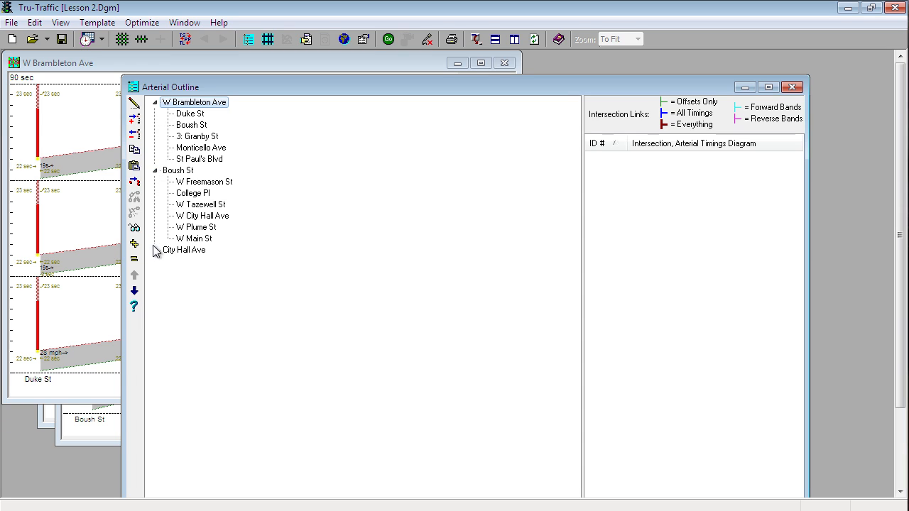
click(156, 250)
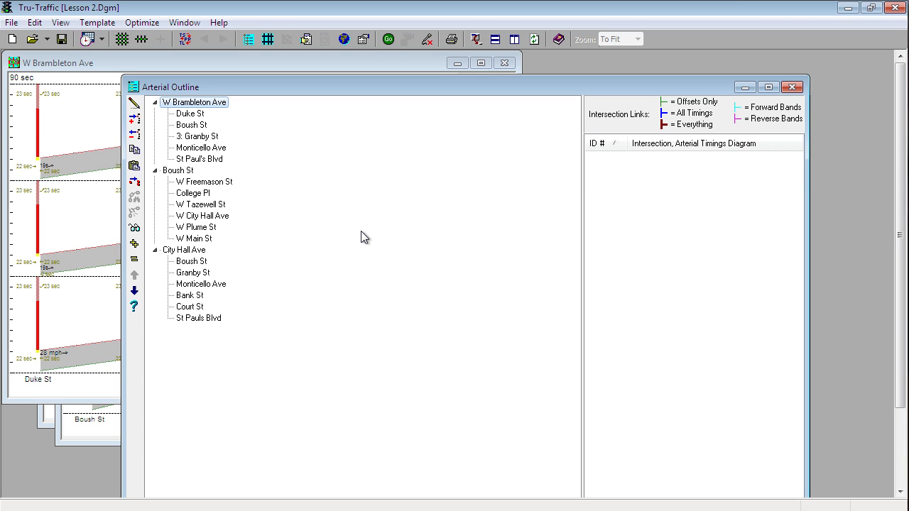
mouse_move(366, 117)
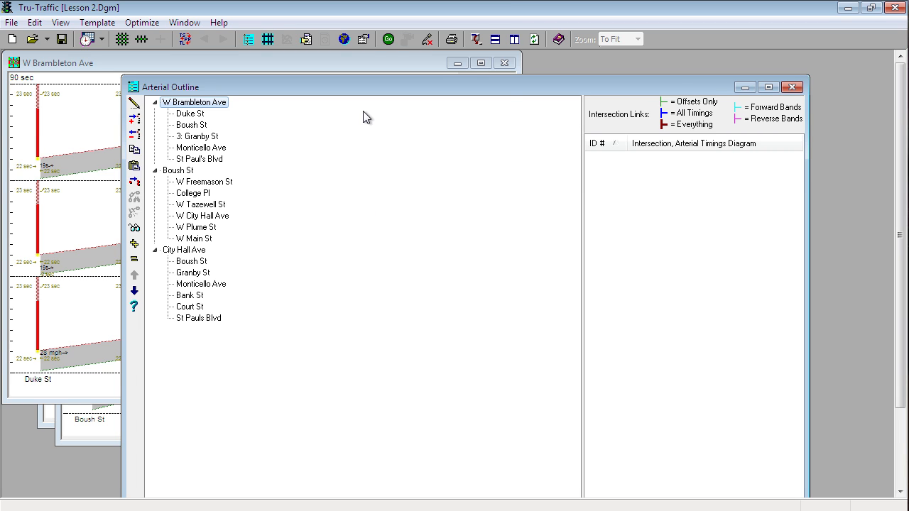
click(793, 87)
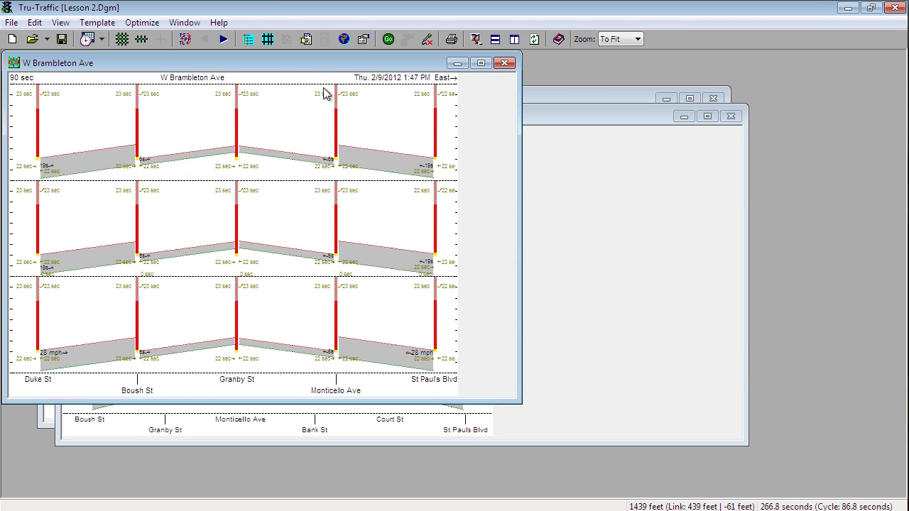
click(122, 40)
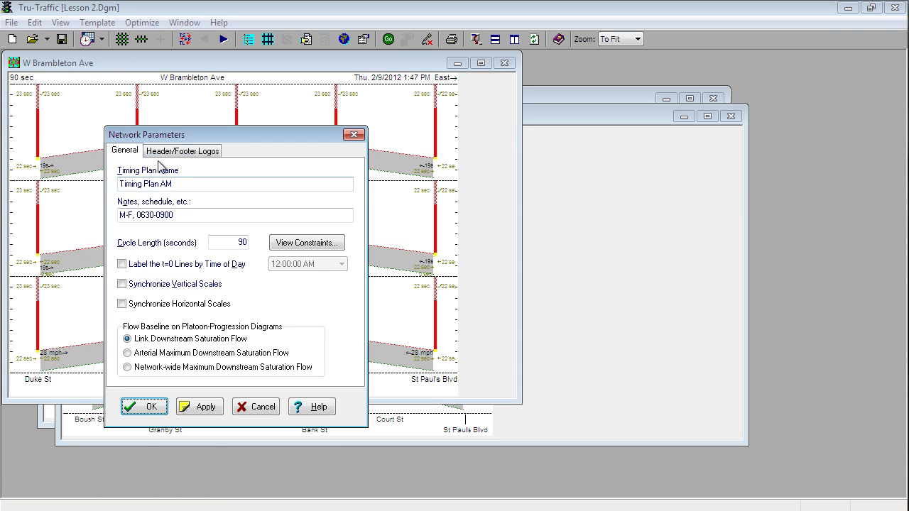
mouse_move(250, 141)
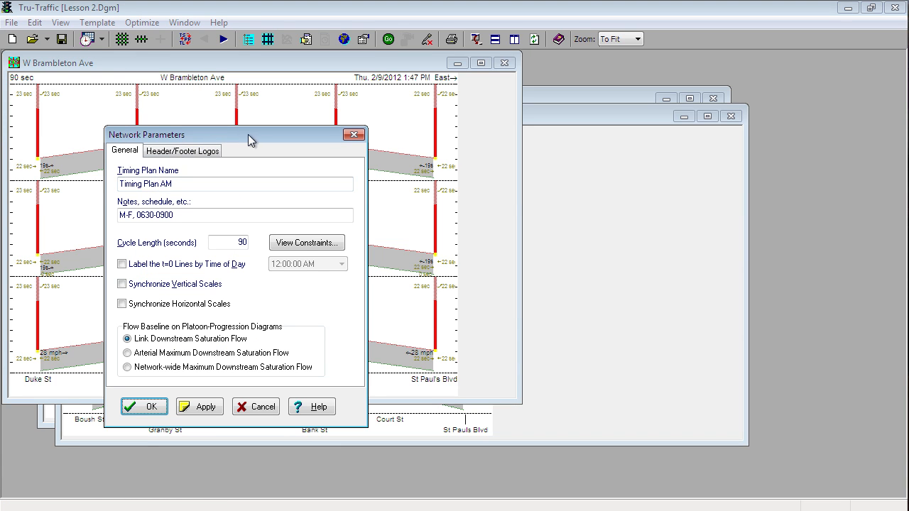
mouse_move(270, 143)
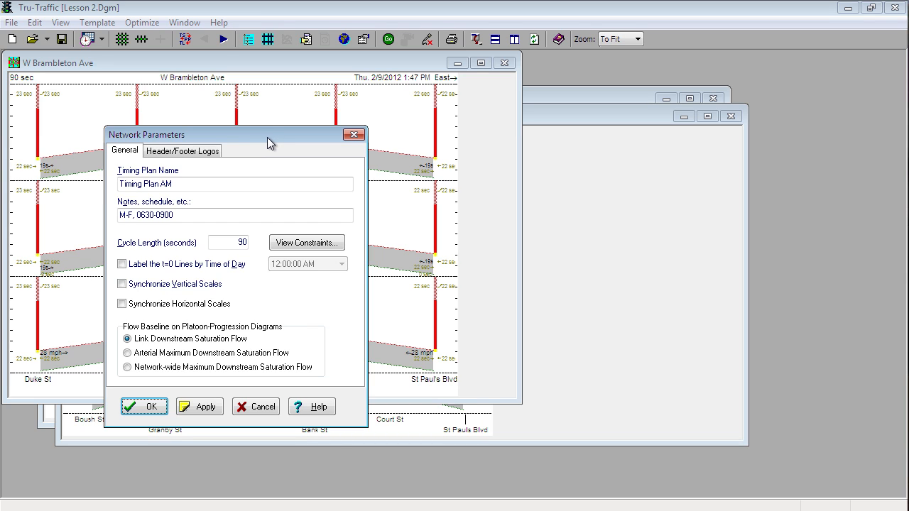
click(182, 184)
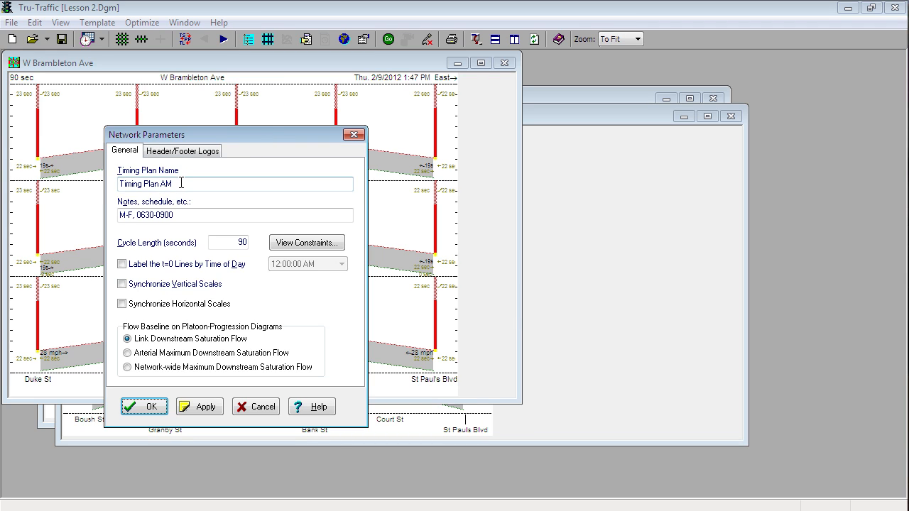
double_click(166, 184)
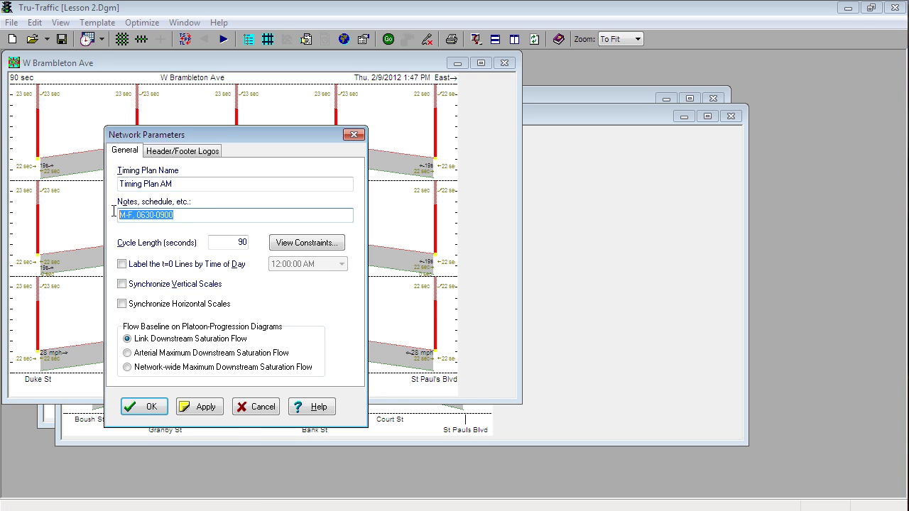
mouse_move(240, 233)
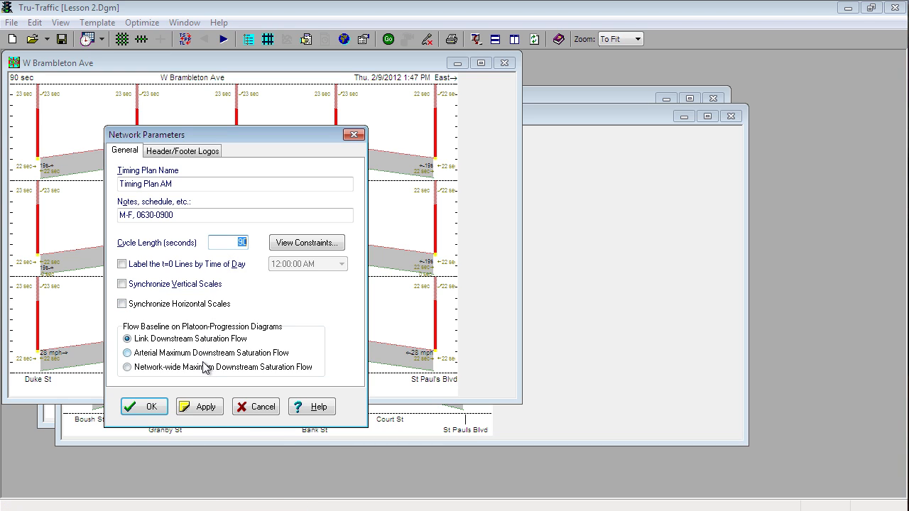
mouse_move(176, 165)
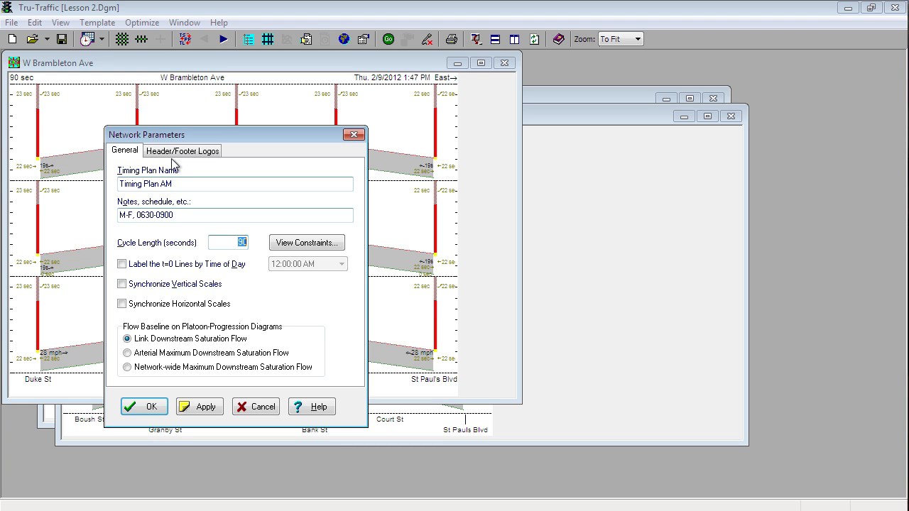
click(182, 151)
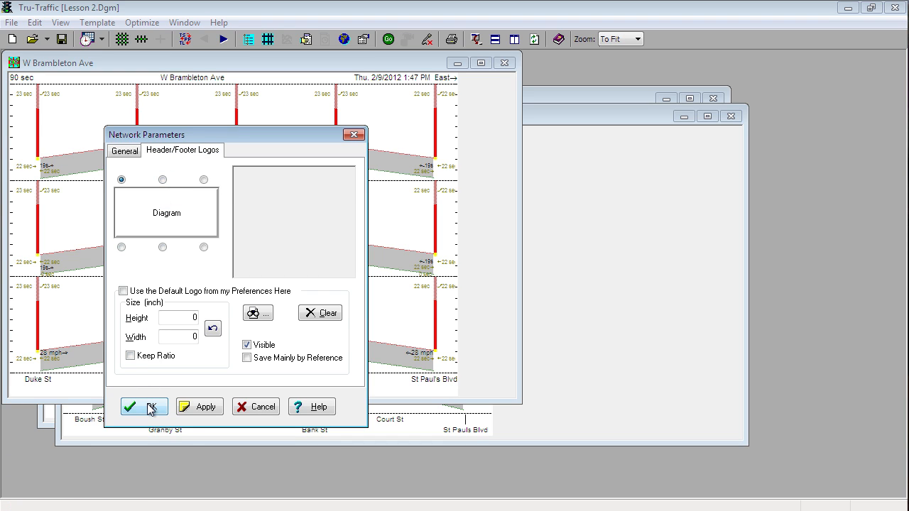
click(145, 406)
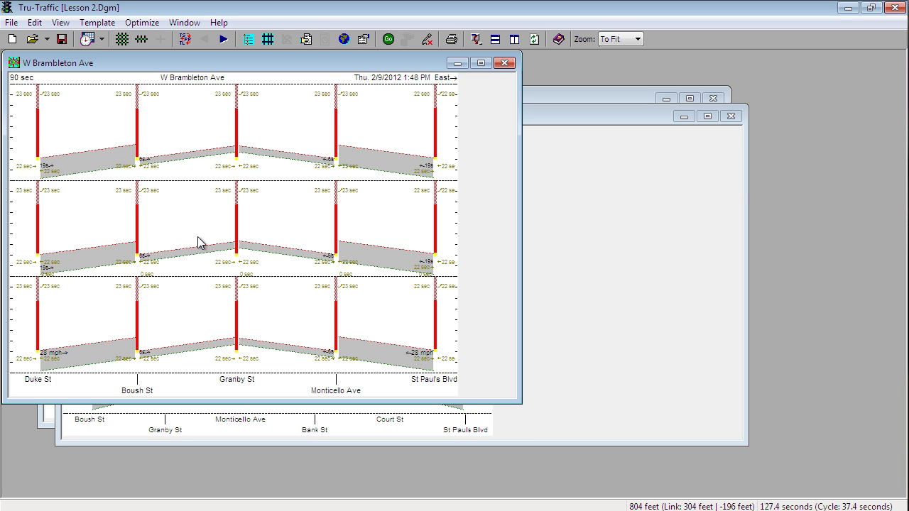
mouse_move(136, 105)
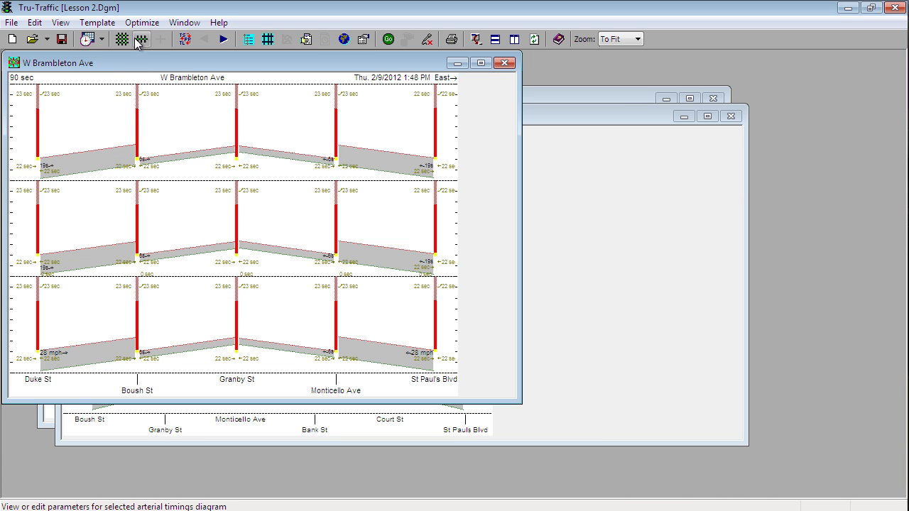
Step: View City Hall Ave's diagram settings, then bring W Brambleton Ave forward and show its parameters
click(142, 39)
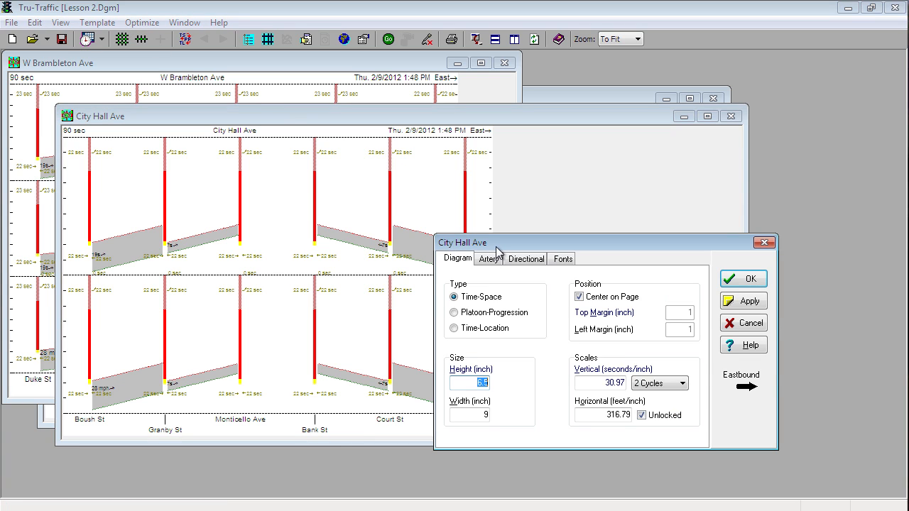
mouse_move(766, 242)
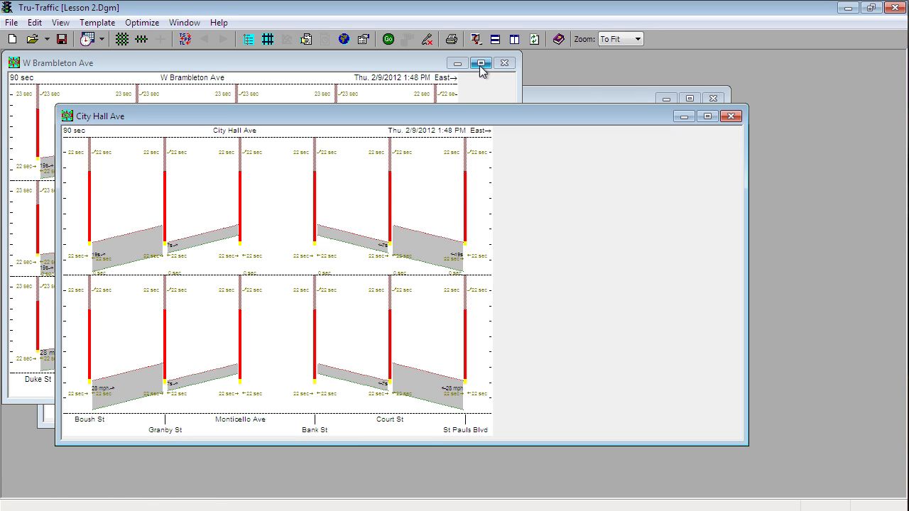
click(480, 62)
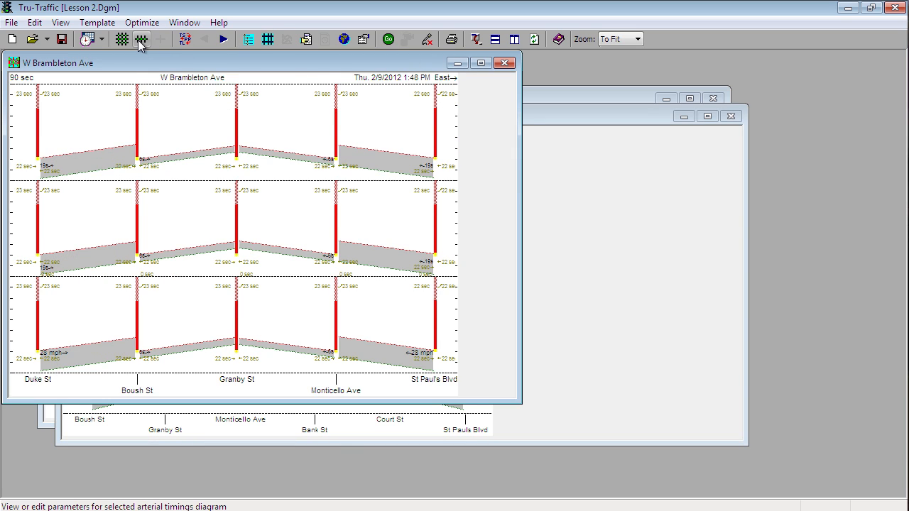
click(142, 40)
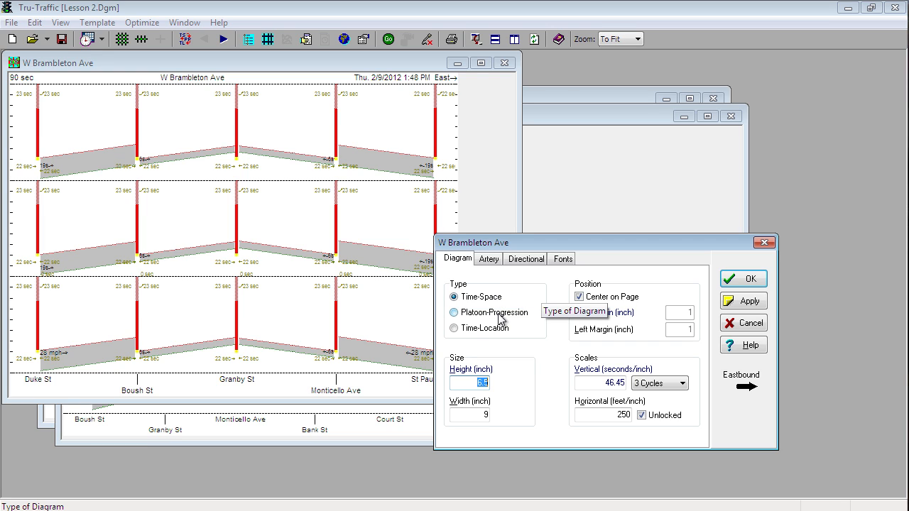
click(455, 313)
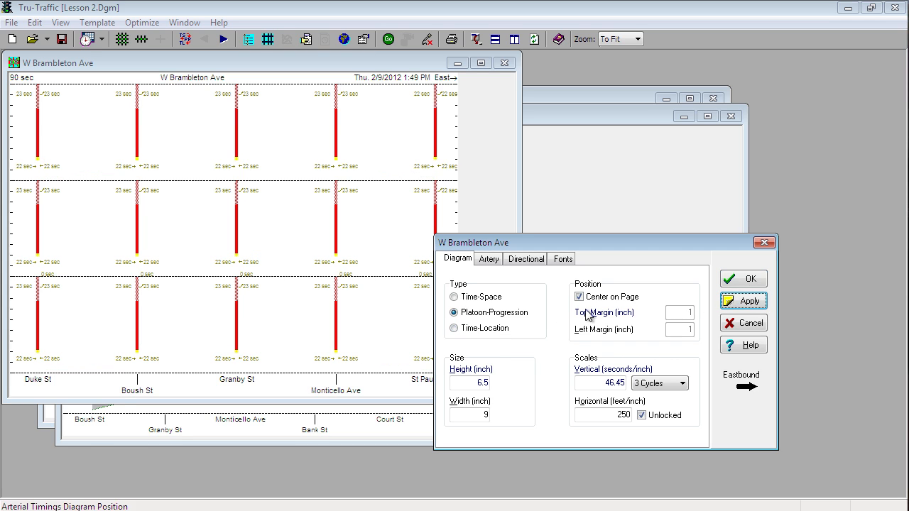
click(455, 327)
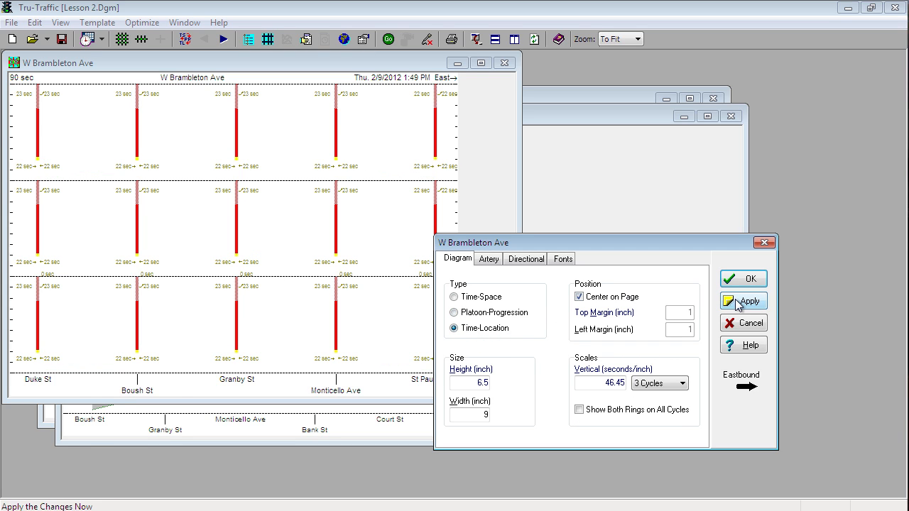
click(454, 297)
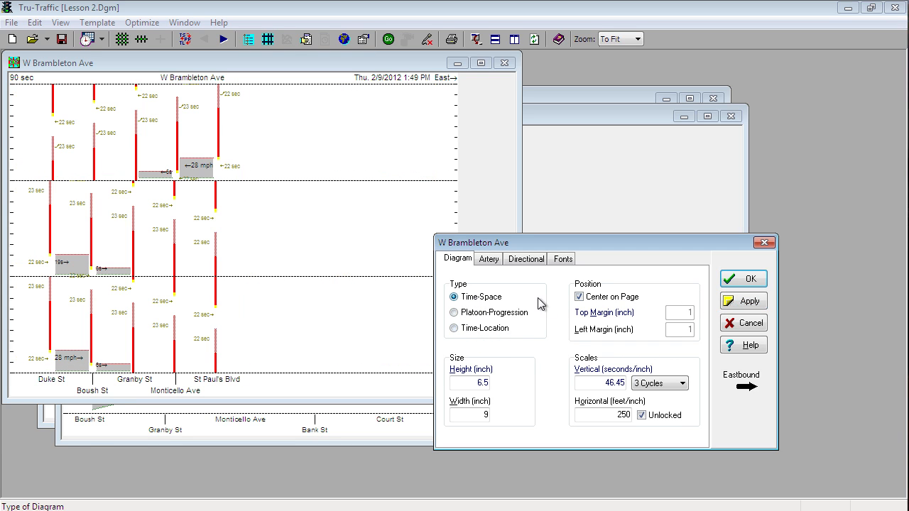
click(743, 301)
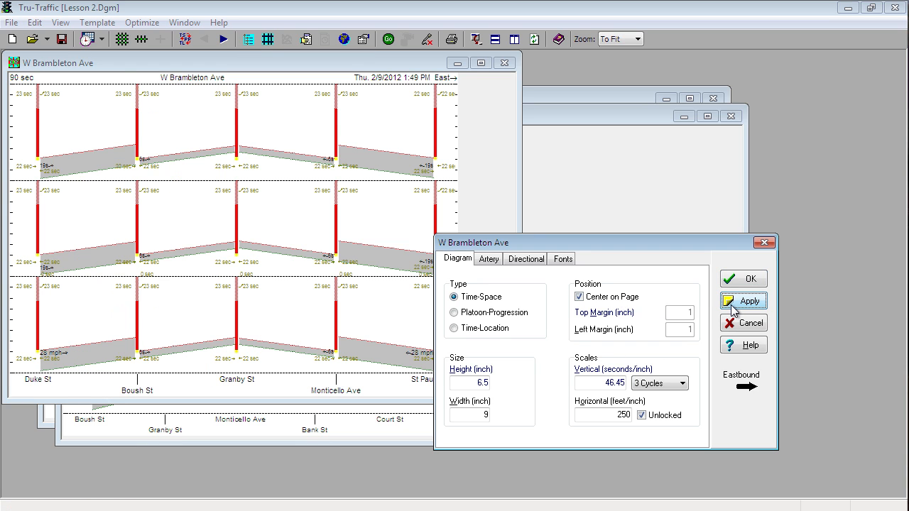
mouse_move(744, 301)
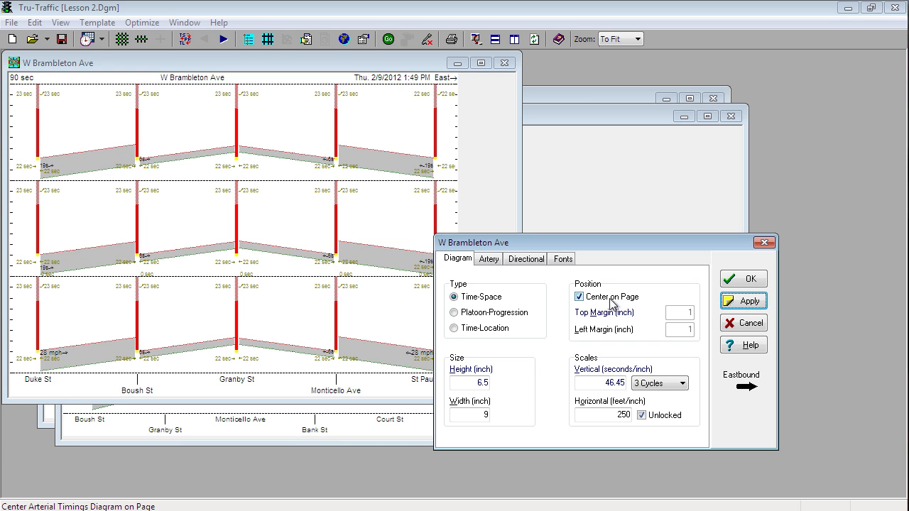
mouse_move(561, 374)
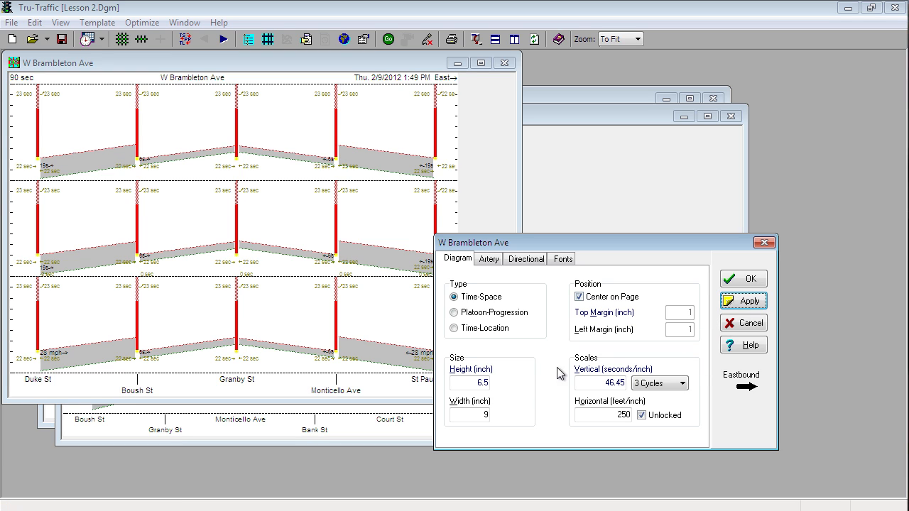
click(680, 383)
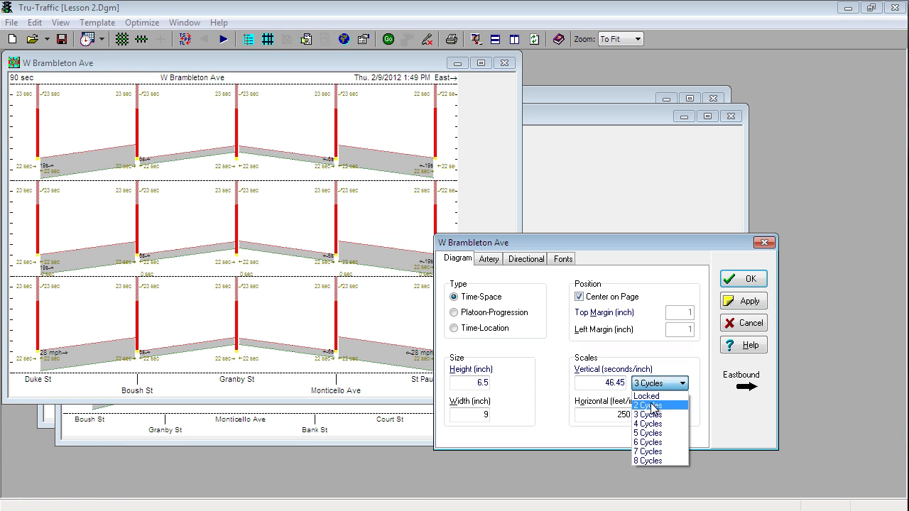
click(648, 405)
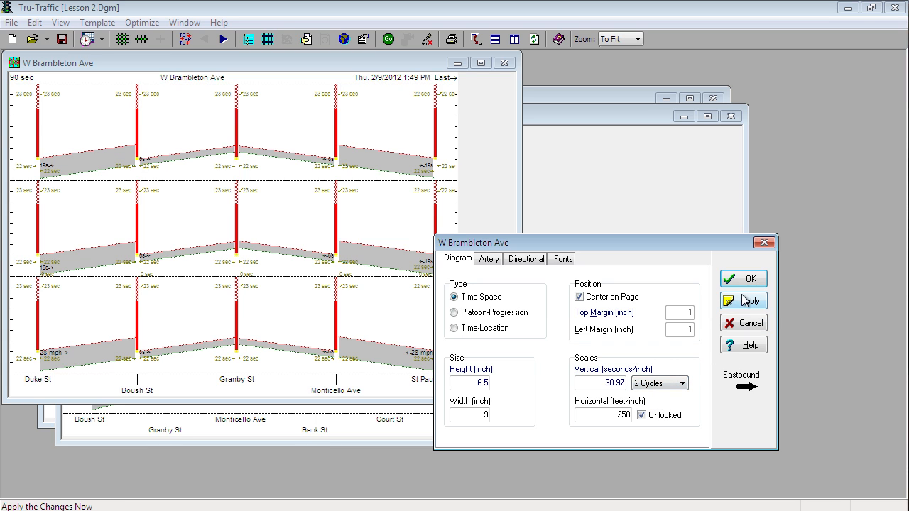
click(679, 383)
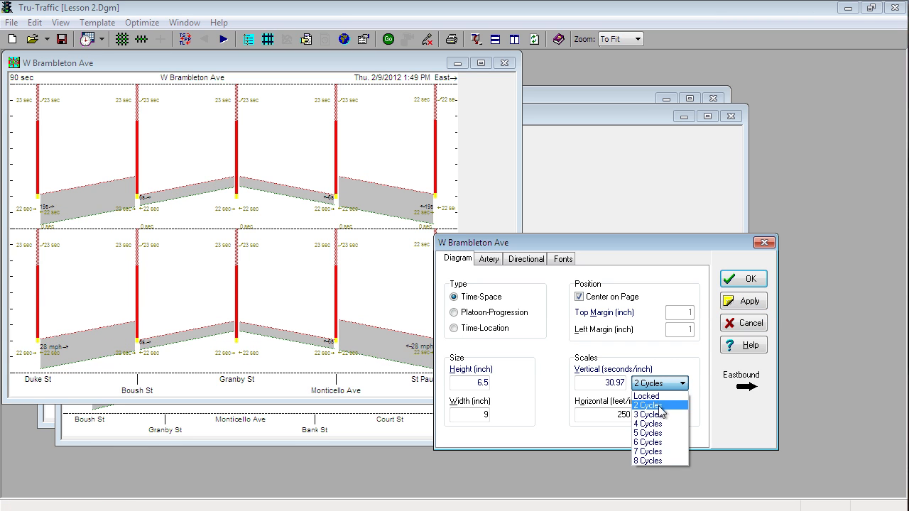
click(648, 415)
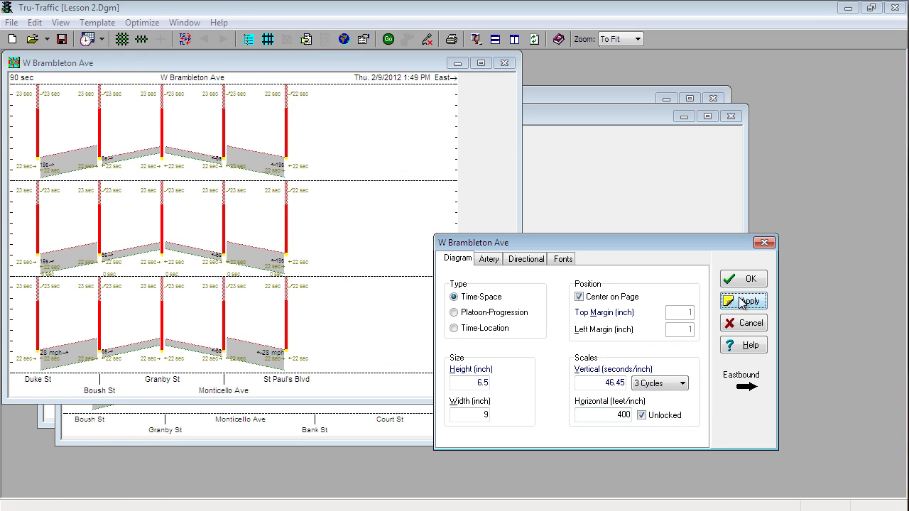
click(602, 415)
text(250)
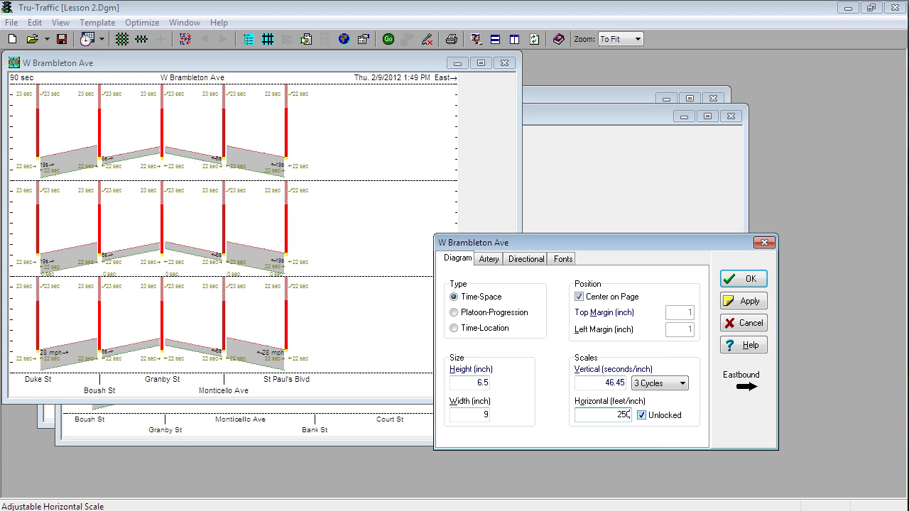
click(743, 301)
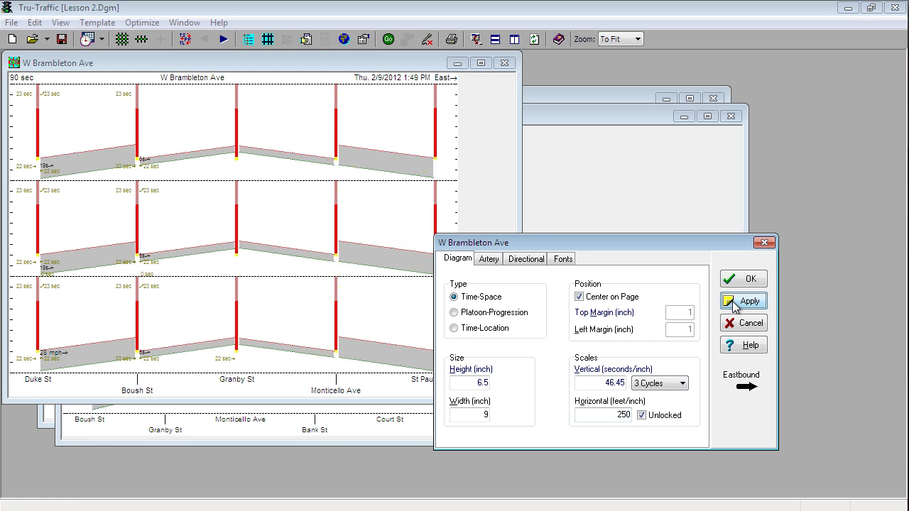
click(745, 301)
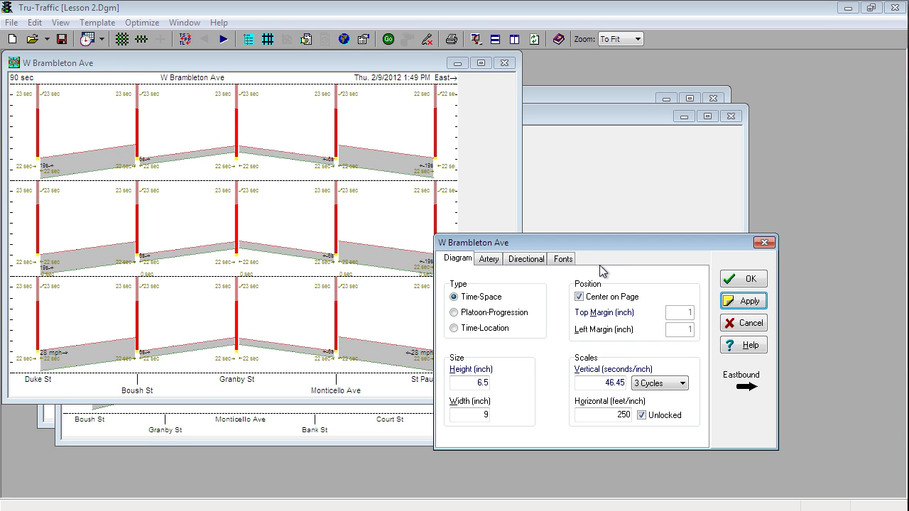
Step: Review W Brambleton Ave's artery name, Feb 2012 notes and eastbound forward direction
click(489, 258)
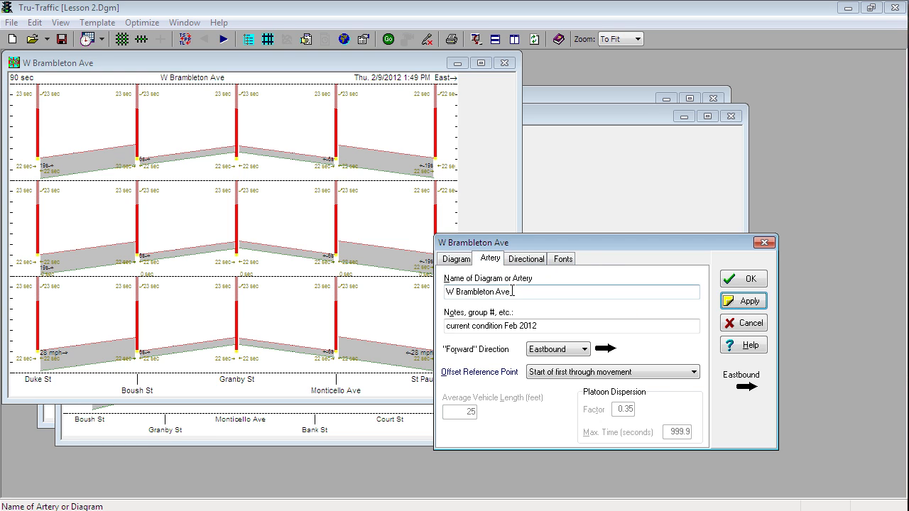
double_click(527, 326)
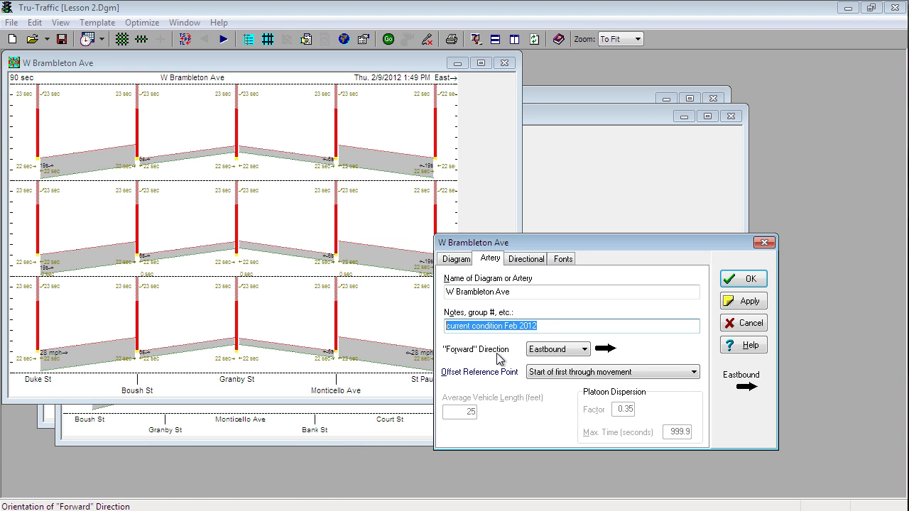
mouse_move(535, 409)
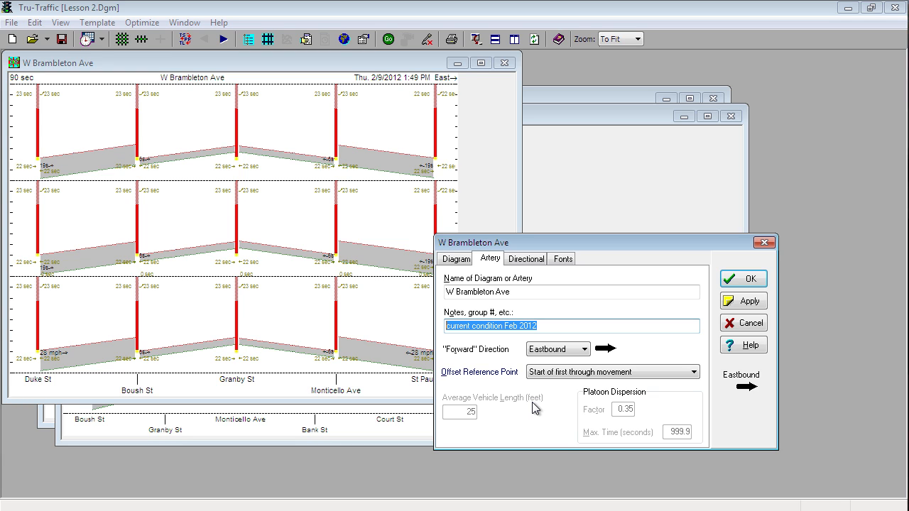
click(693, 372)
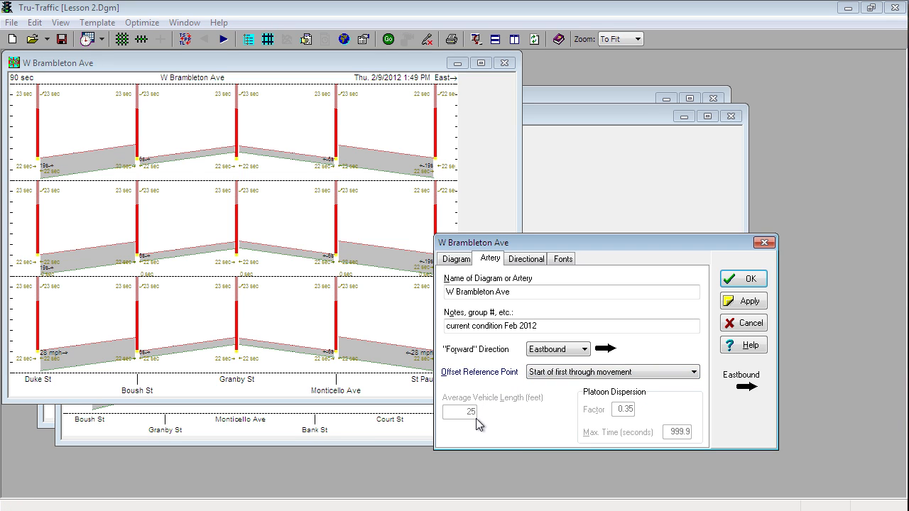
mouse_move(628, 400)
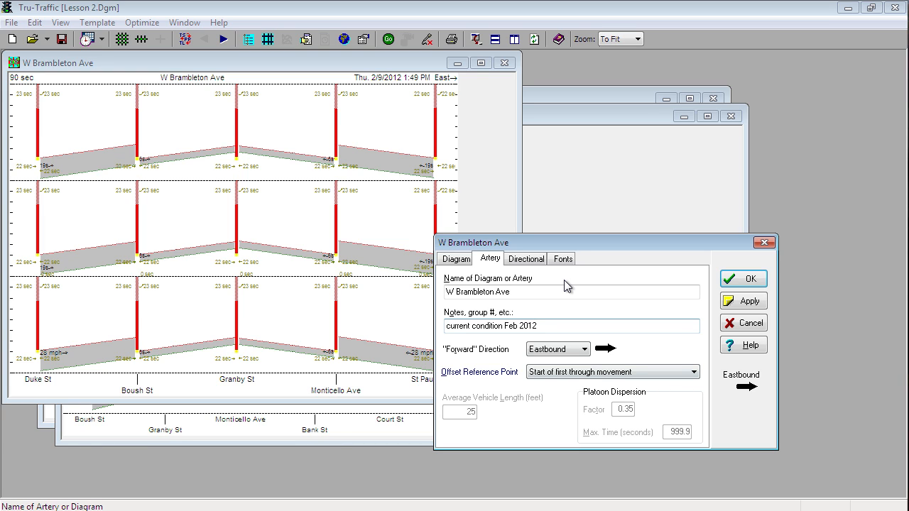
Step: Review the directional band and label font settings, then accept the diagram options
click(525, 258)
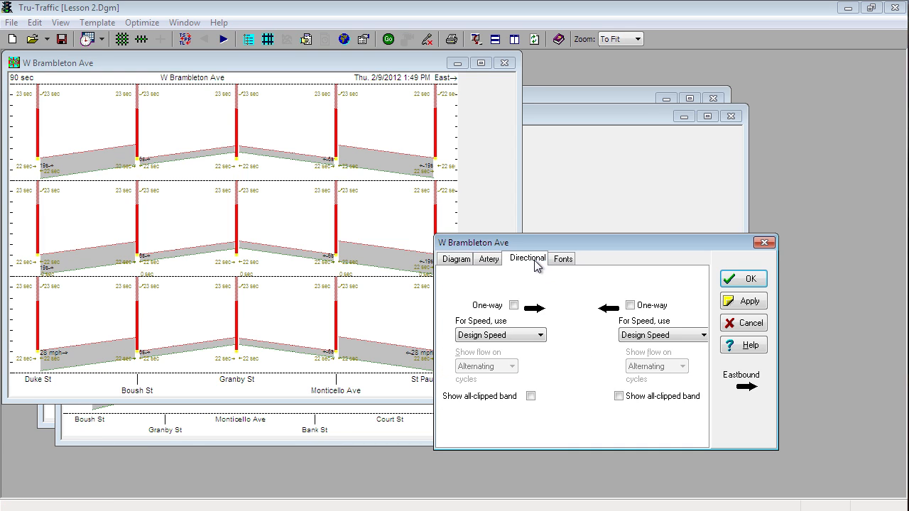
mouse_move(593, 299)
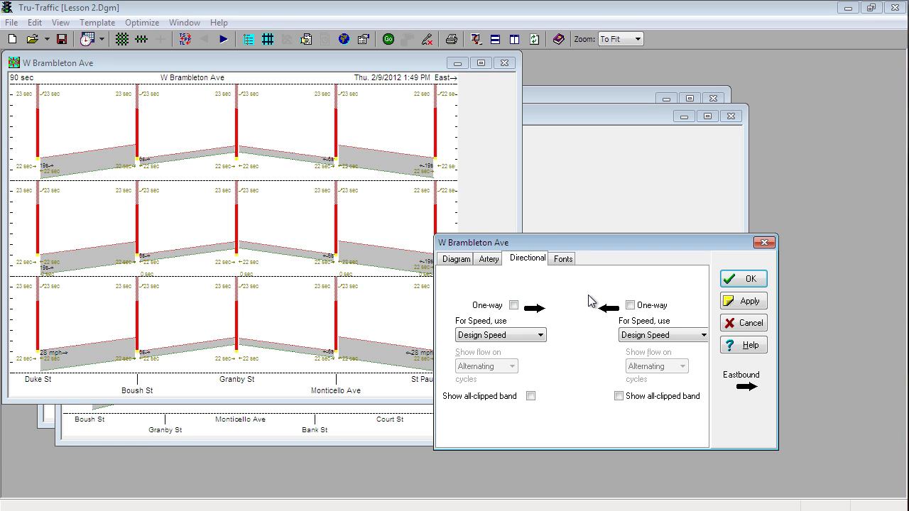
click(563, 258)
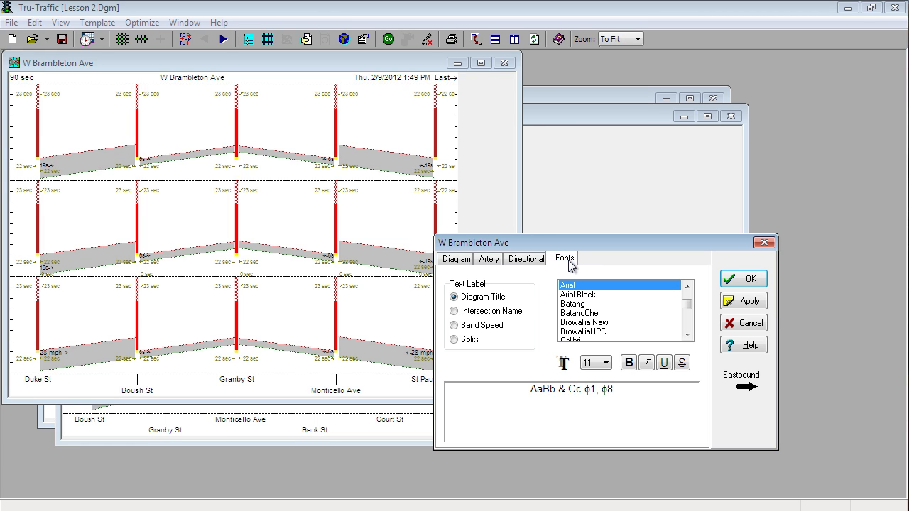
mouse_move(743, 278)
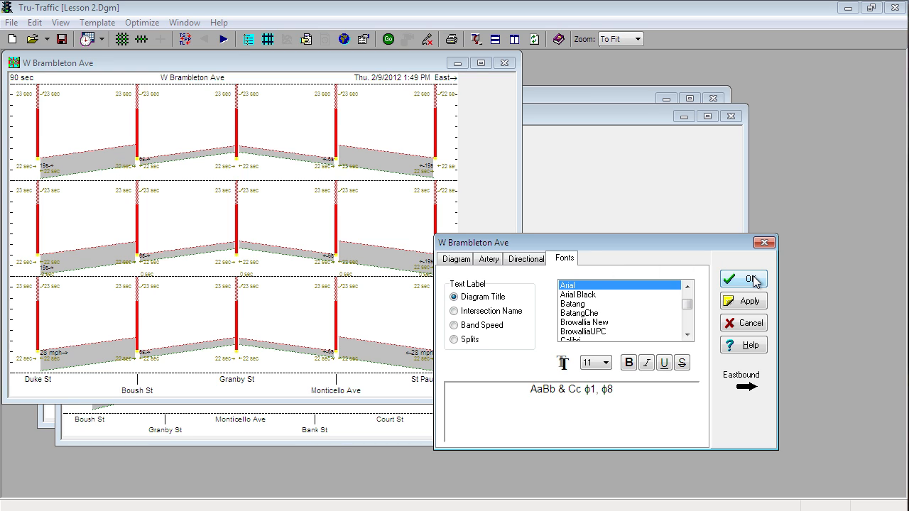
click(743, 279)
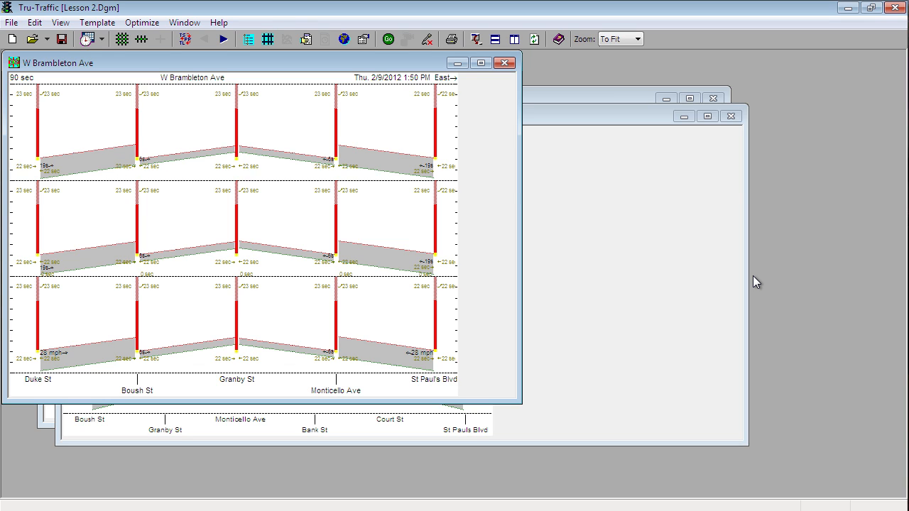
mouse_move(198, 49)
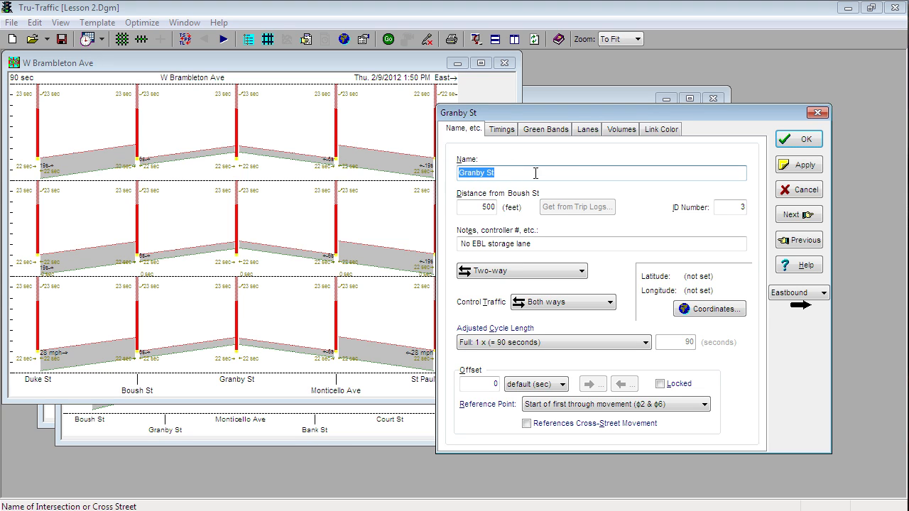
mouse_move(730, 207)
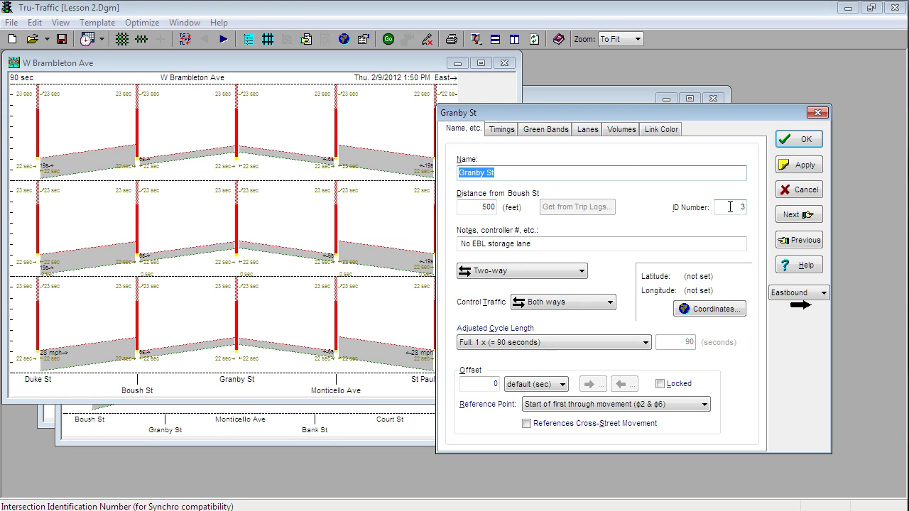
Step: Check Granby St's ID number, keep the full 90-second cycle length, and move to its timings
click(739, 207)
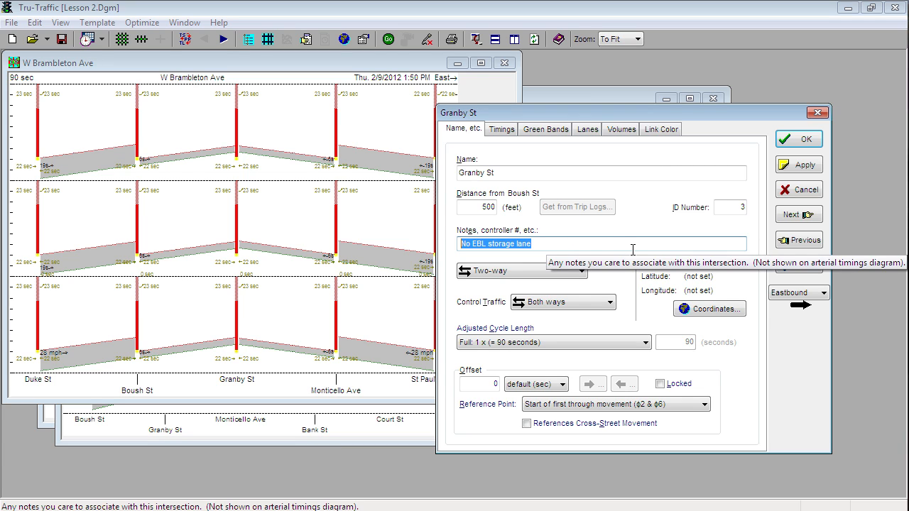
mouse_move(623, 276)
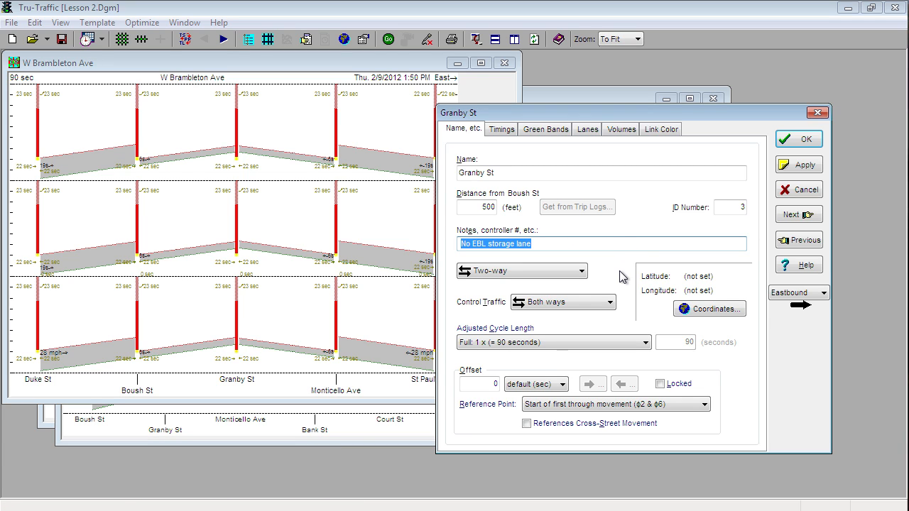
click(639, 343)
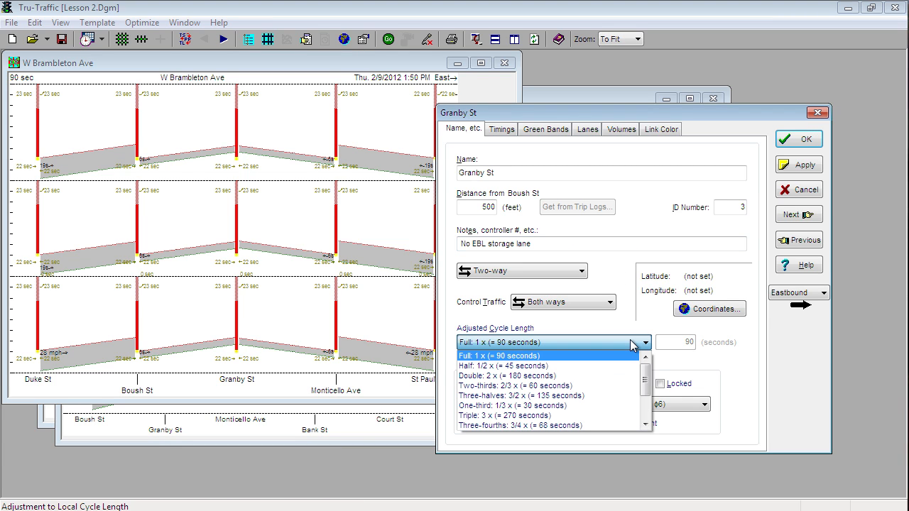
click(497, 355)
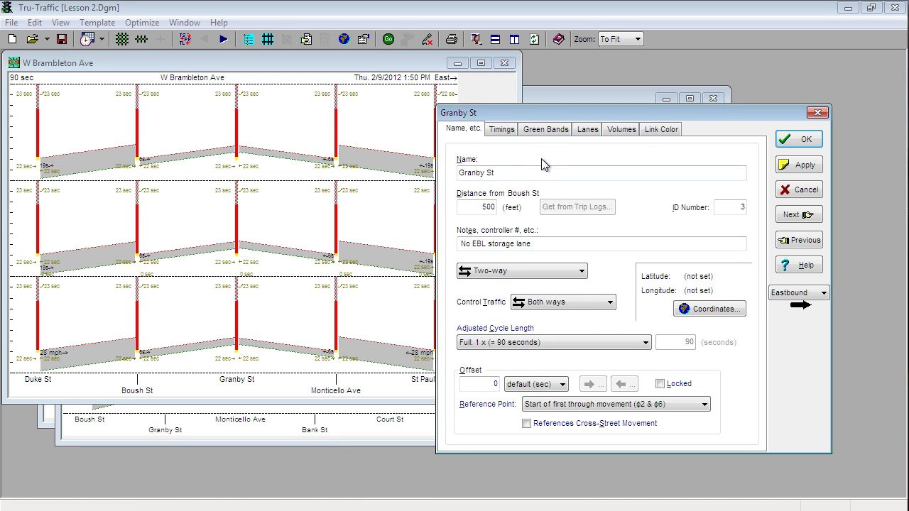
click(502, 128)
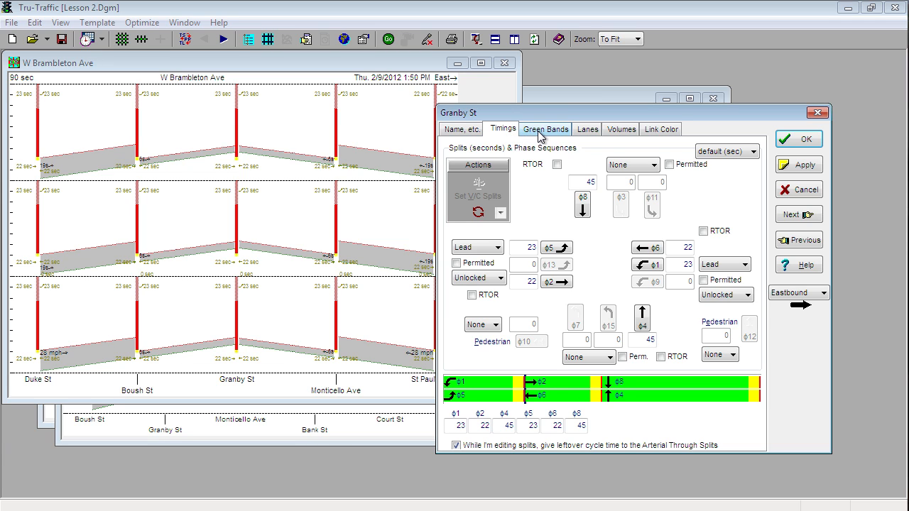
Step: Review Granby St's green bands, lanes, volumes and link colour settings, then return to its general details
click(545, 127)
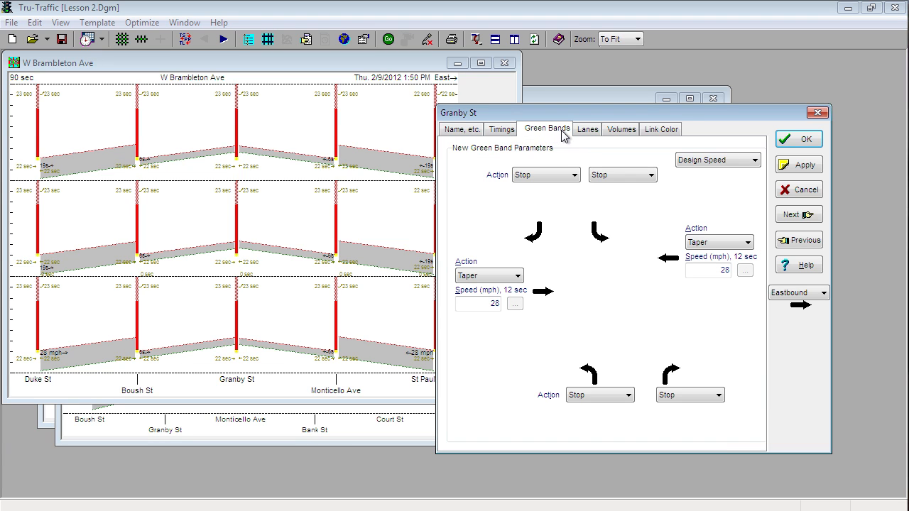
click(588, 128)
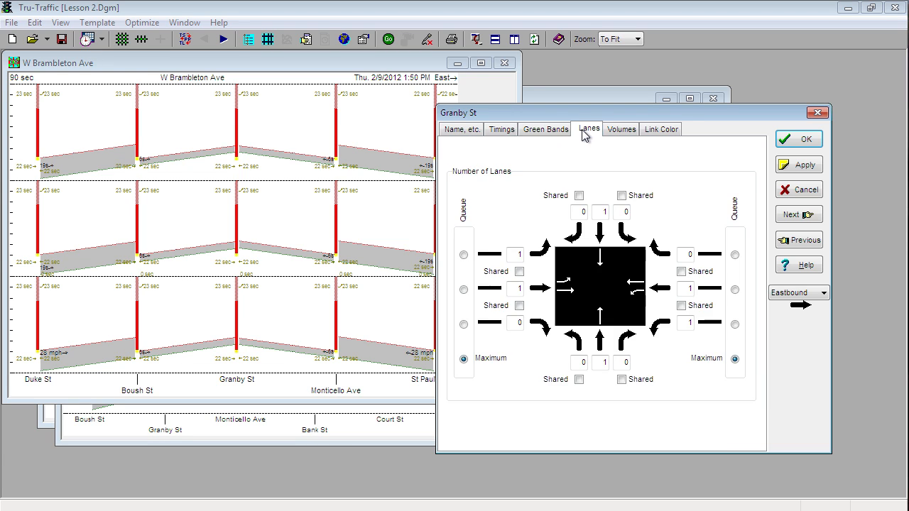
mouse_move(621, 128)
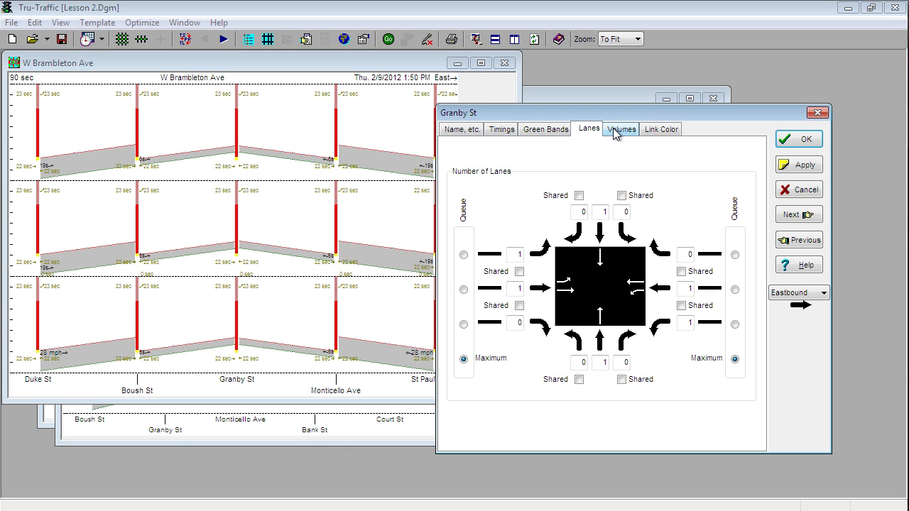
click(622, 128)
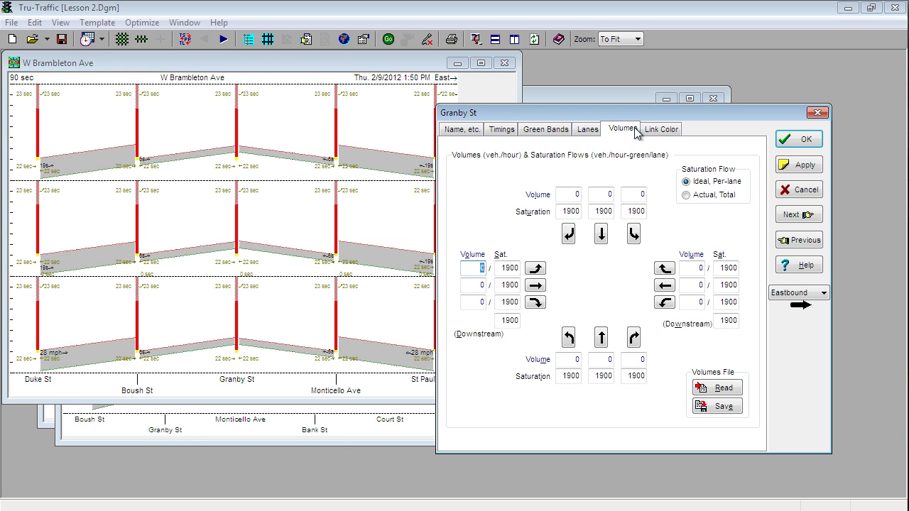
click(660, 128)
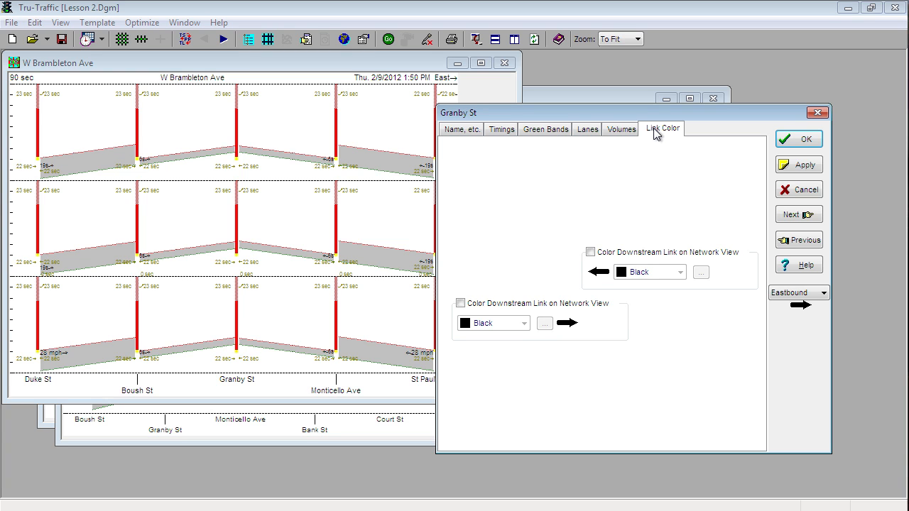
mouse_move(474, 130)
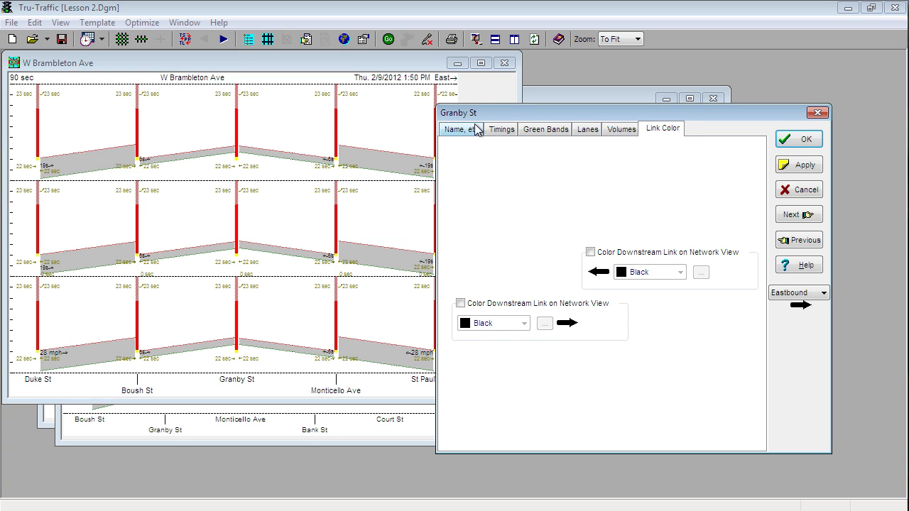
click(460, 127)
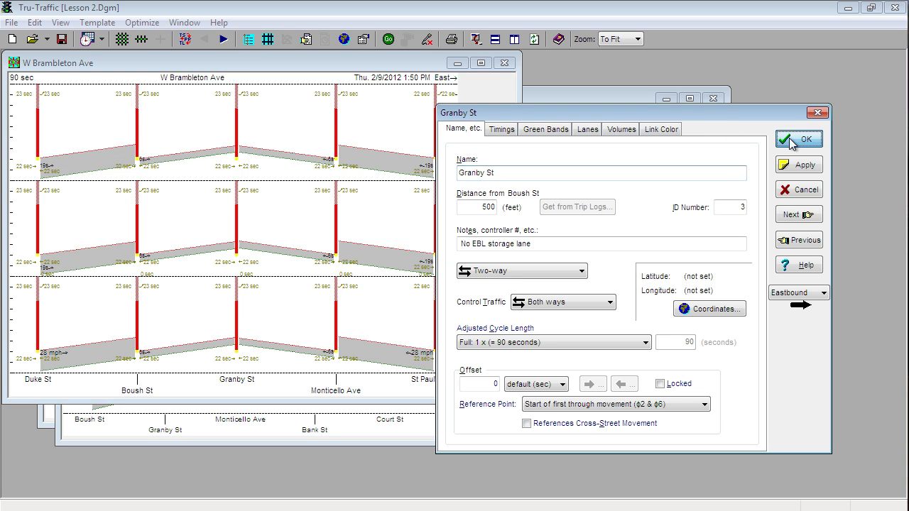
click(799, 140)
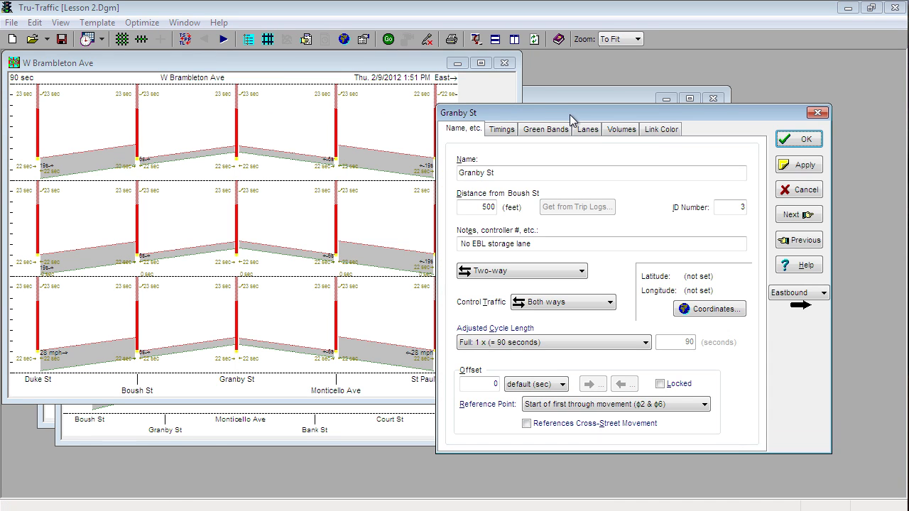
click(798, 165)
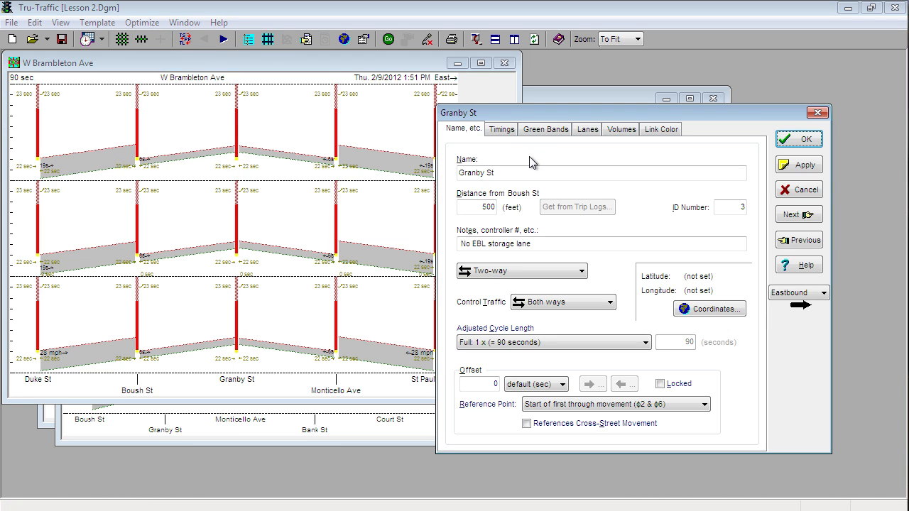
mouse_move(798, 214)
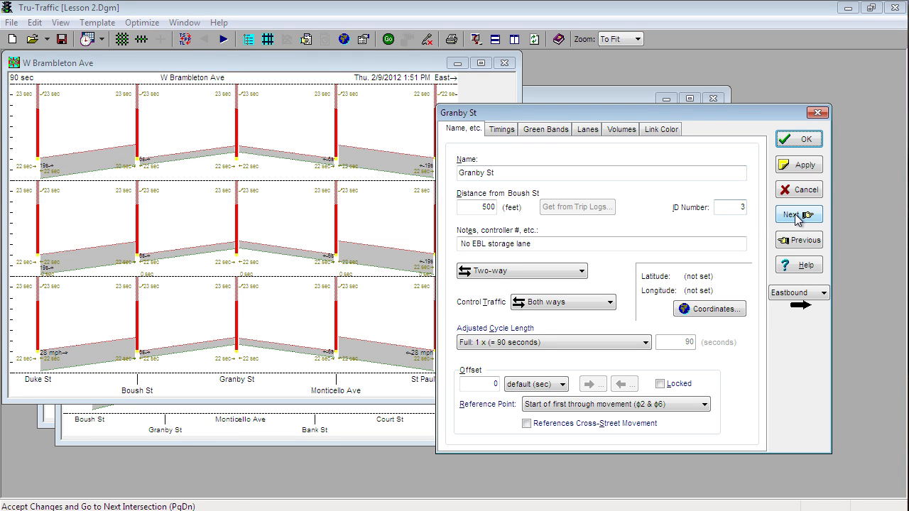
click(798, 215)
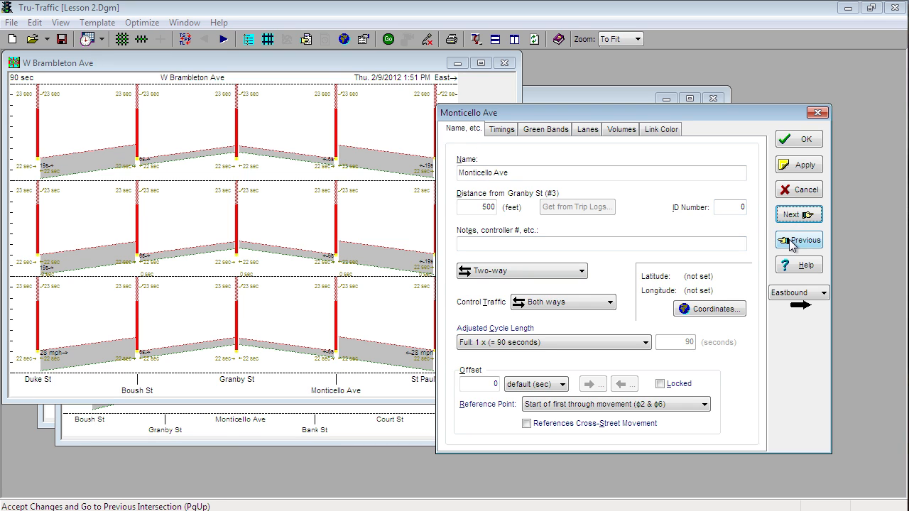
click(798, 239)
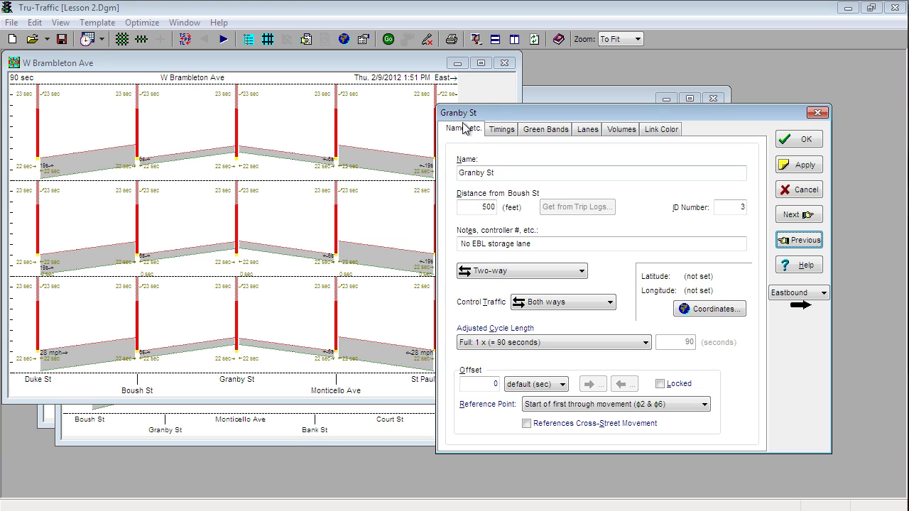
mouse_move(247, 384)
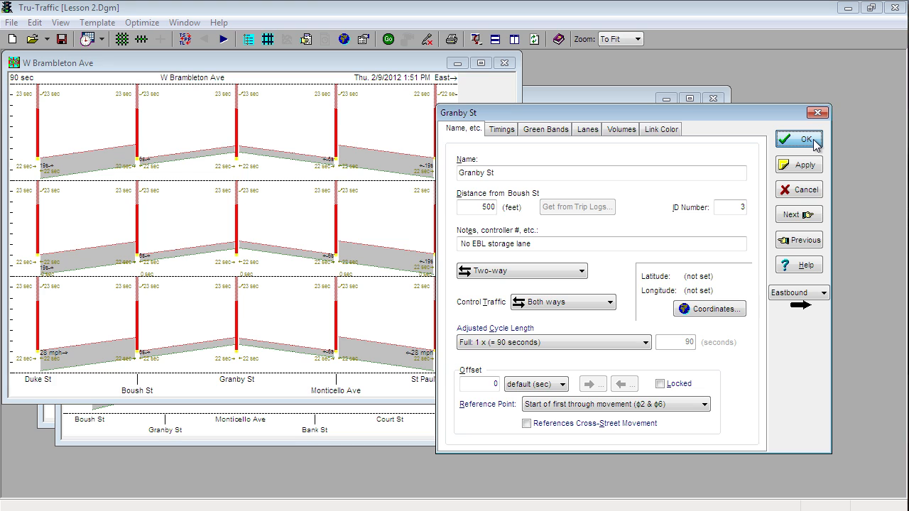
Step: Accept Granby St's intersection details and close them
click(799, 140)
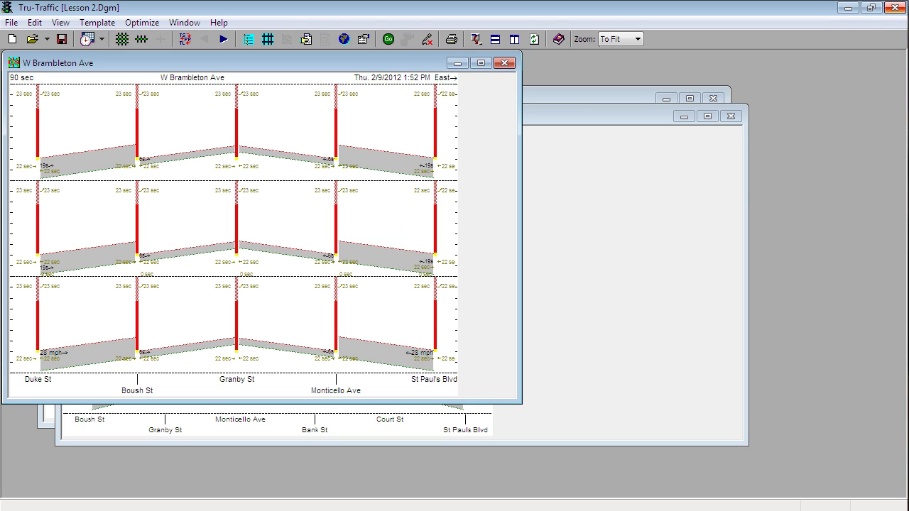
mouse_move(895, 8)
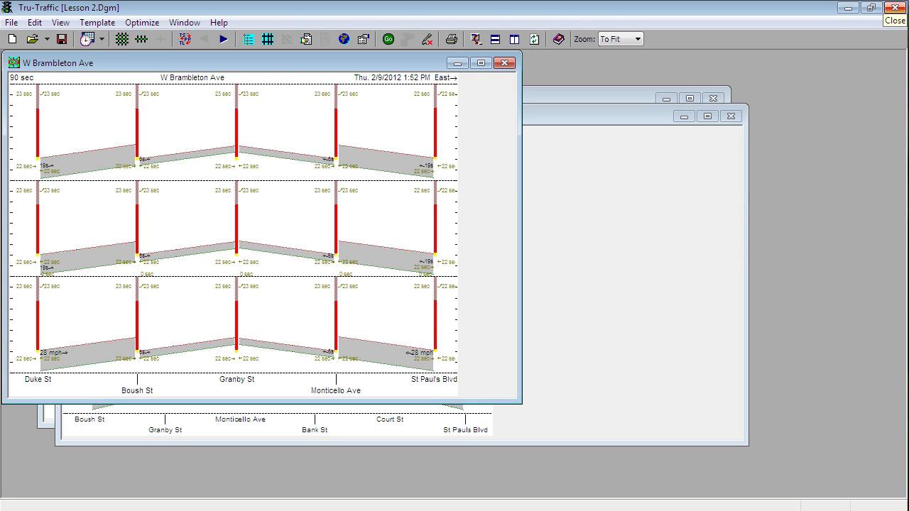